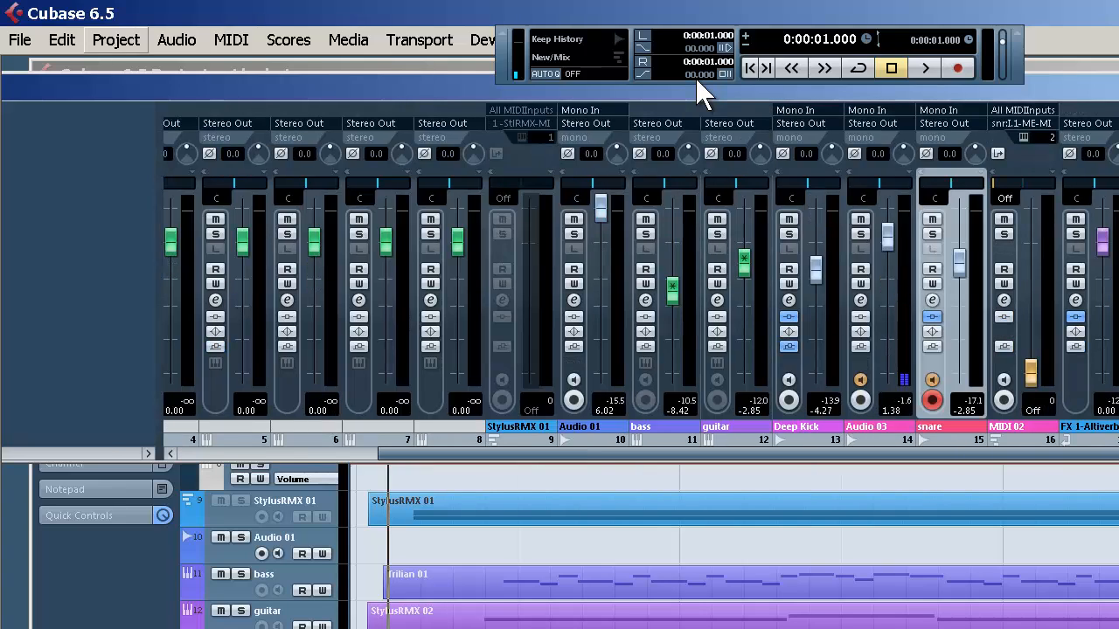
Review the snare sc channel settings, then show the MIDI 02 output routing destinations
left_click(116, 39)
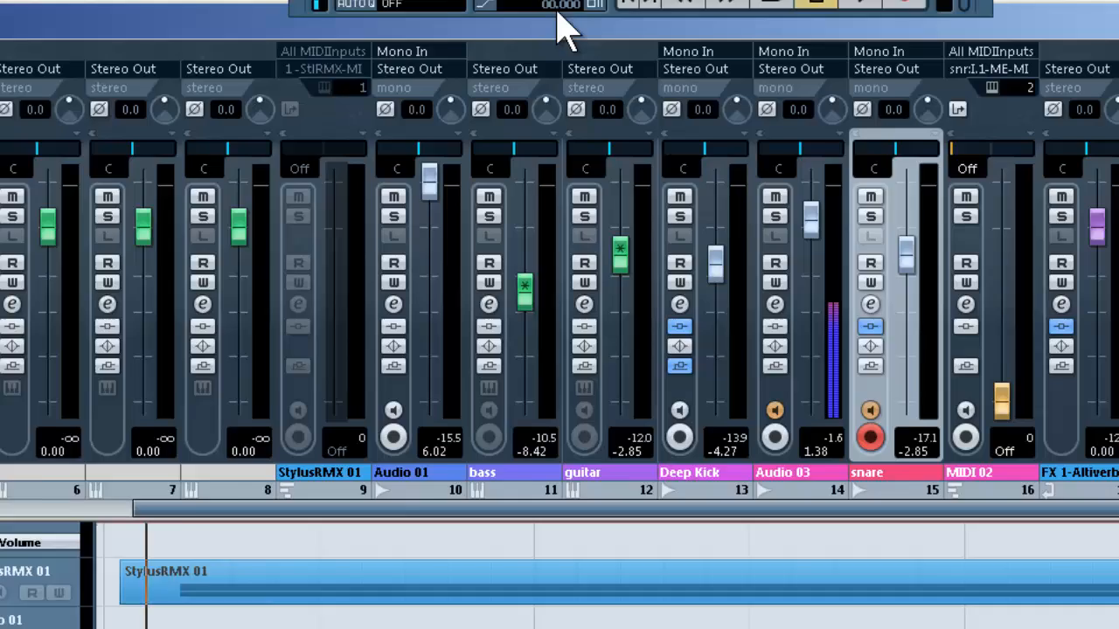
scroll("down", 3)
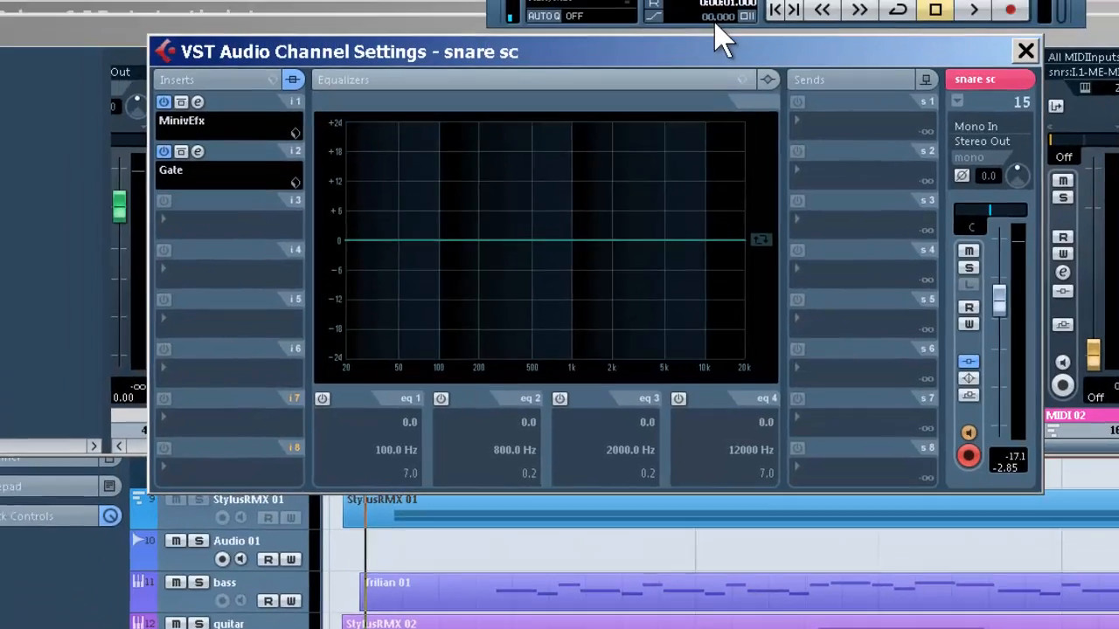
left_click(1025, 51)
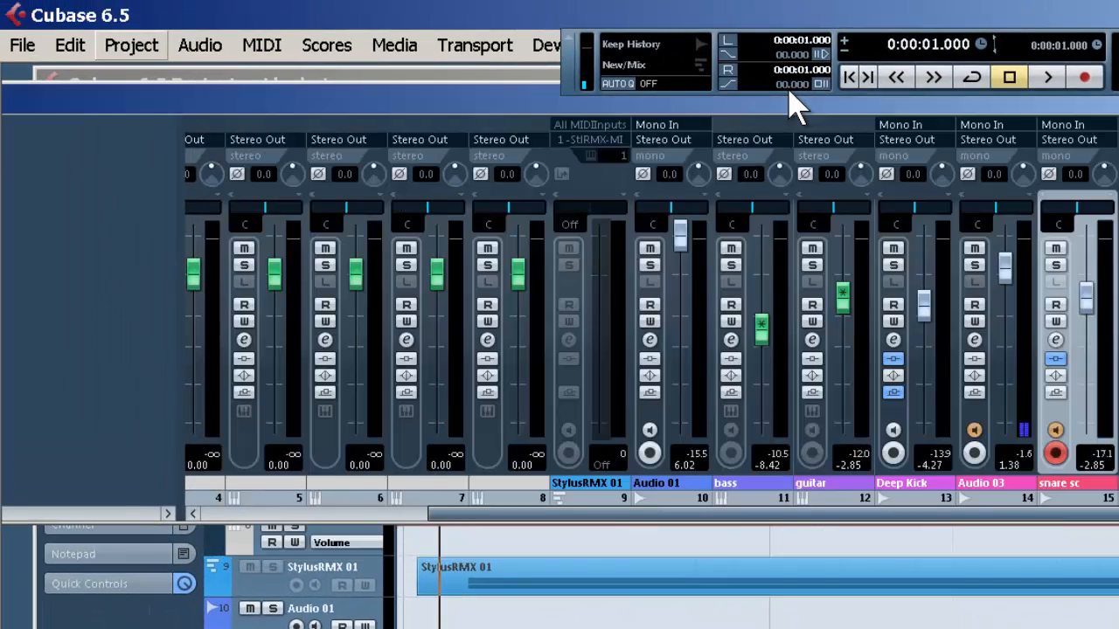
left_click(131, 45)
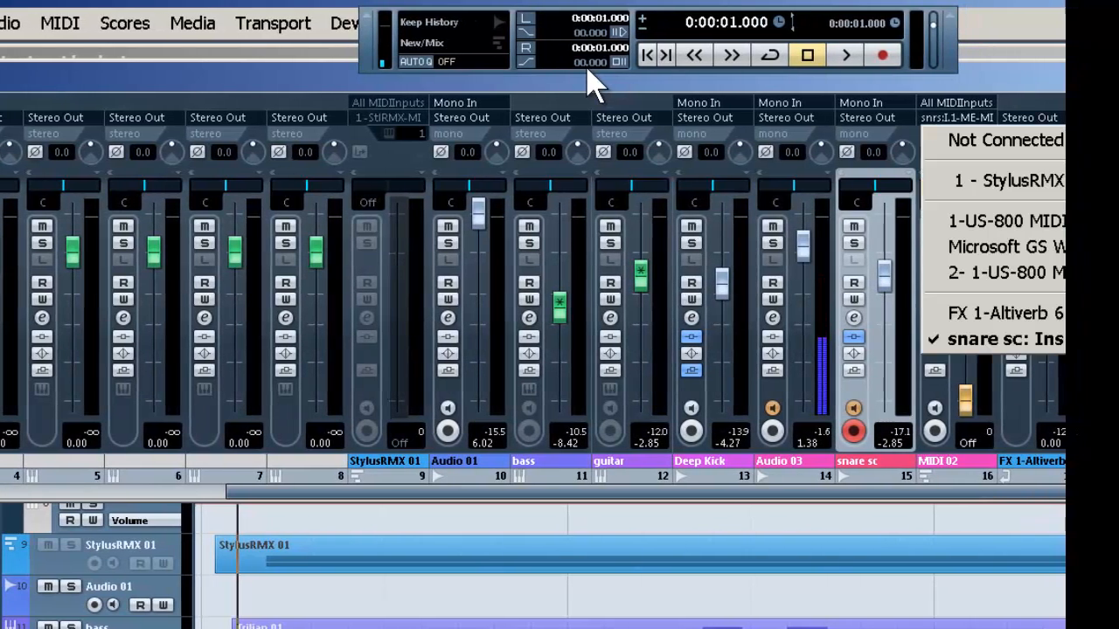
Bring up the Gate insert's editor from the snare sc channel settings
left_click(997, 339)
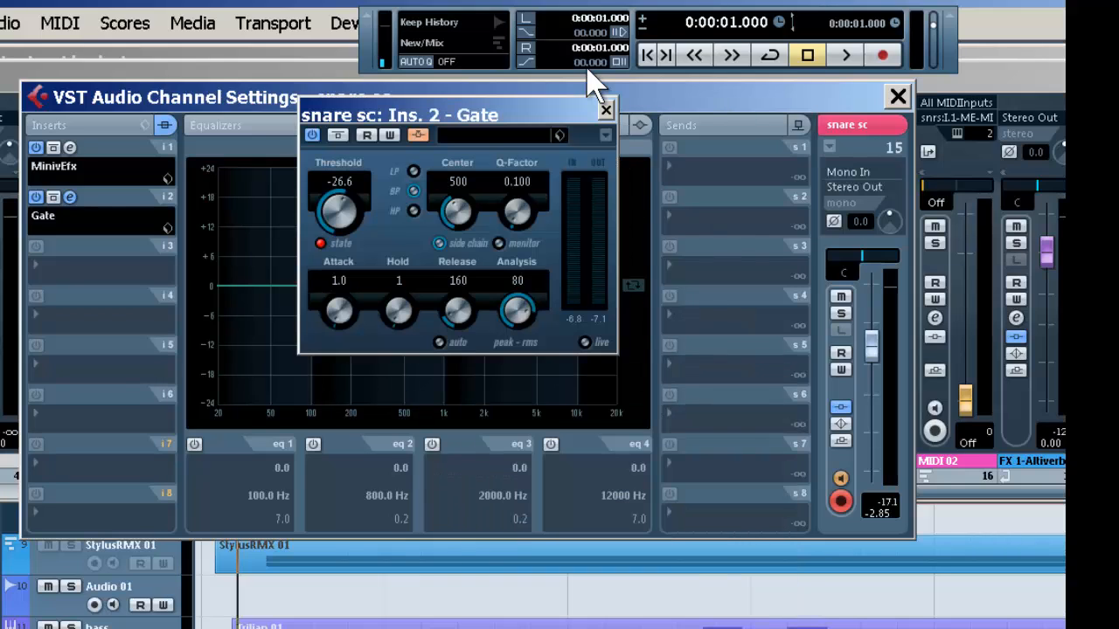
mouse_move(439, 243)
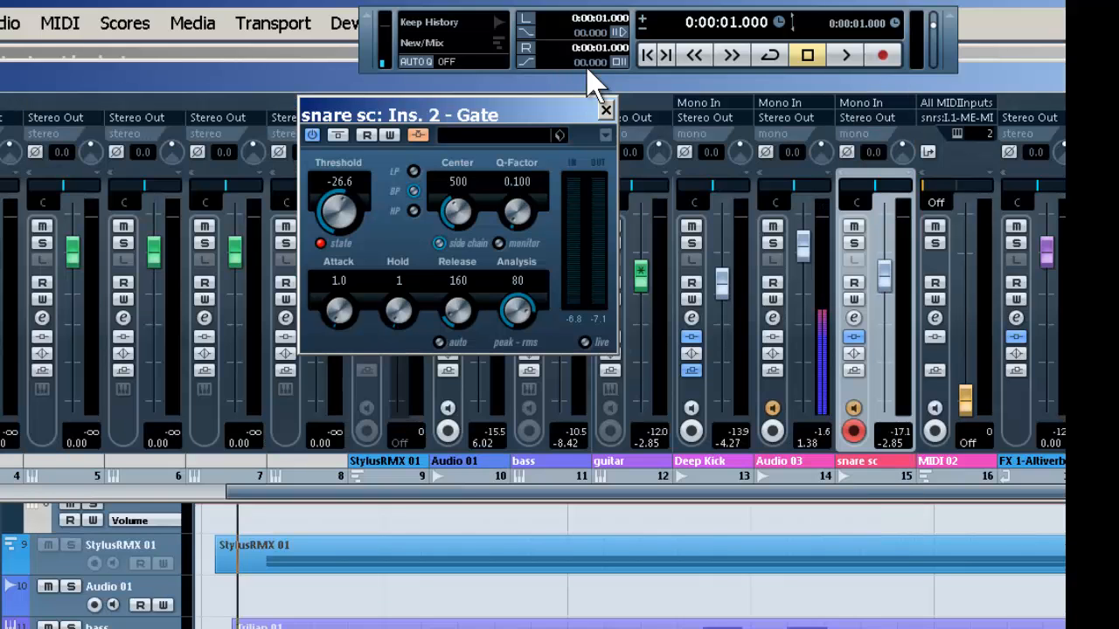
Close the snare sc VST Audio Channel Settings window, keeping the Gate plugin visible
left_click(605, 110)
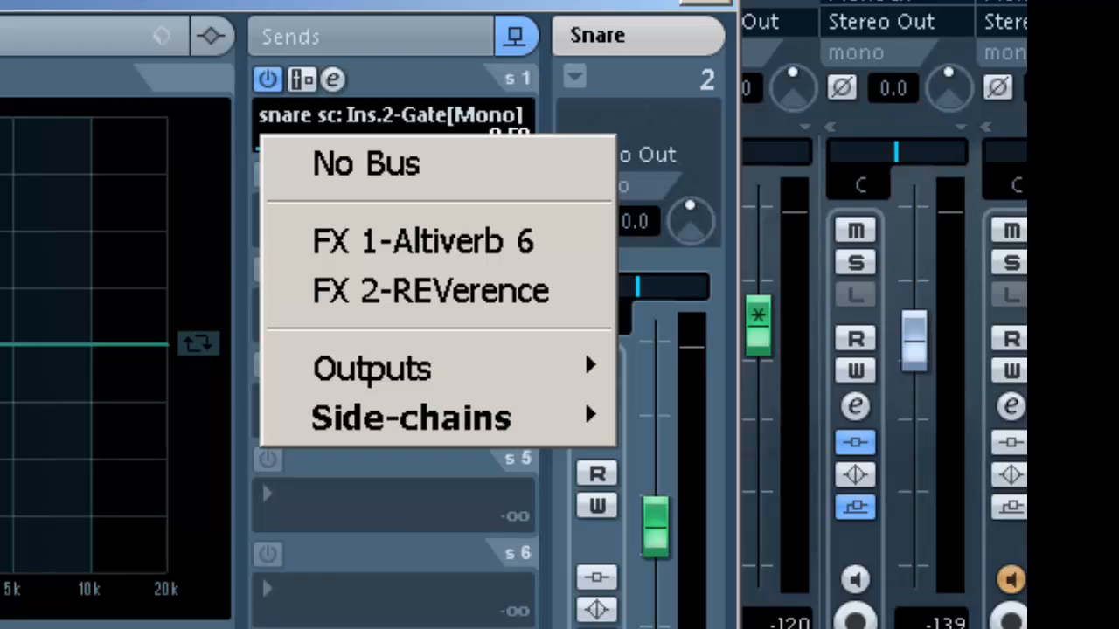
Route Snare's Send 1 to Side-chains > snare sc: Ins. 2 - Gate
left_click(411, 417)
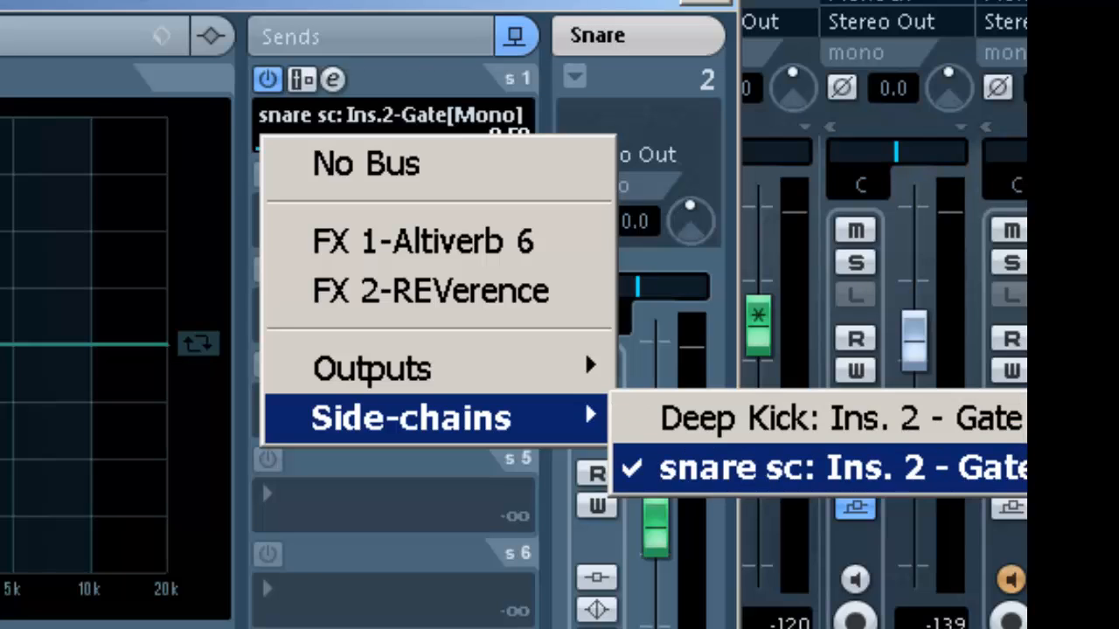
left_click(787, 465)
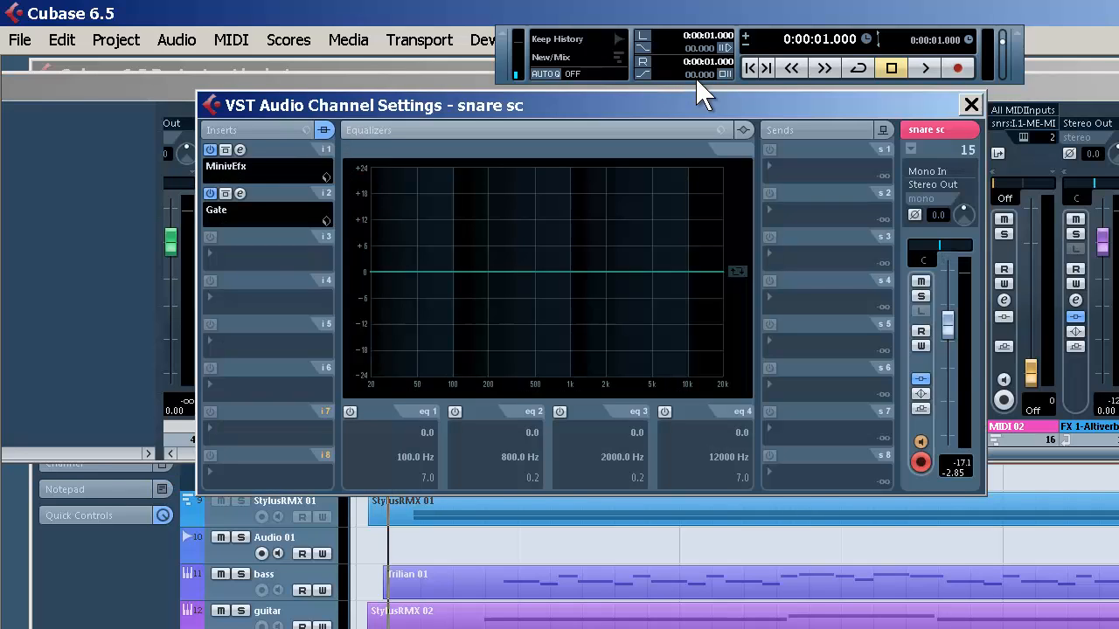
Play back to audition the gated snare sc, stop, and close its channel settings
left_click(239, 150)
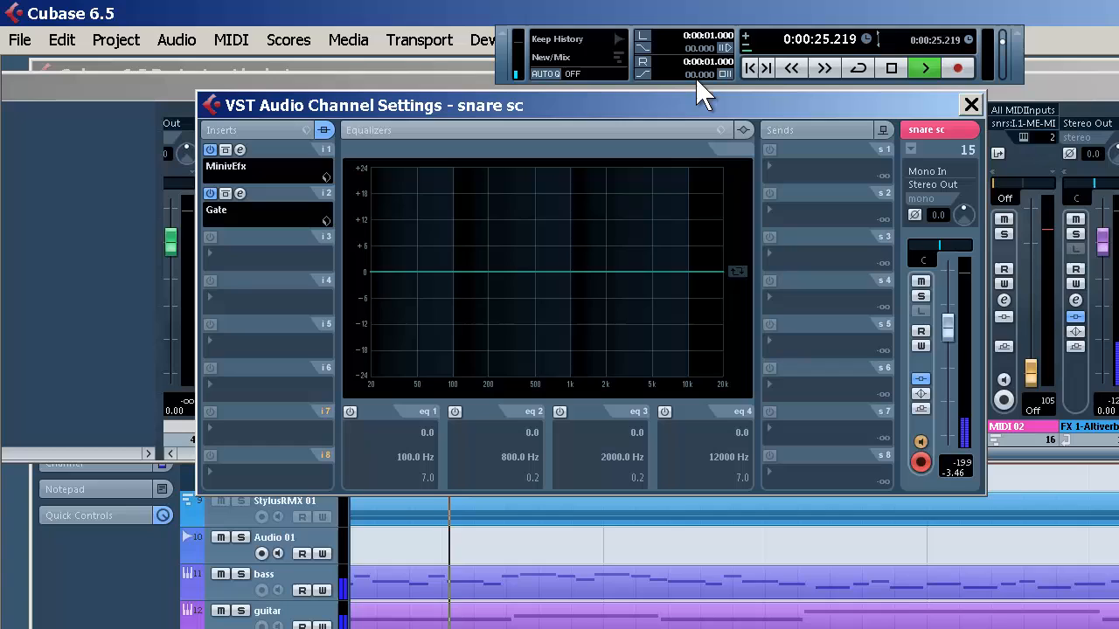
left_click(924, 66)
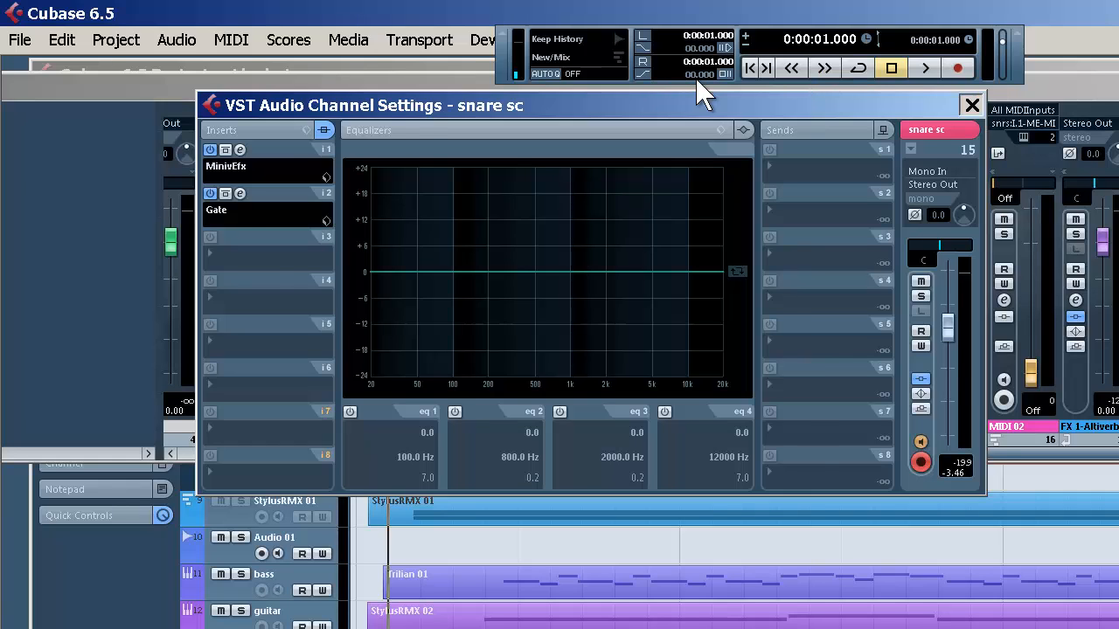
left_click(971, 105)
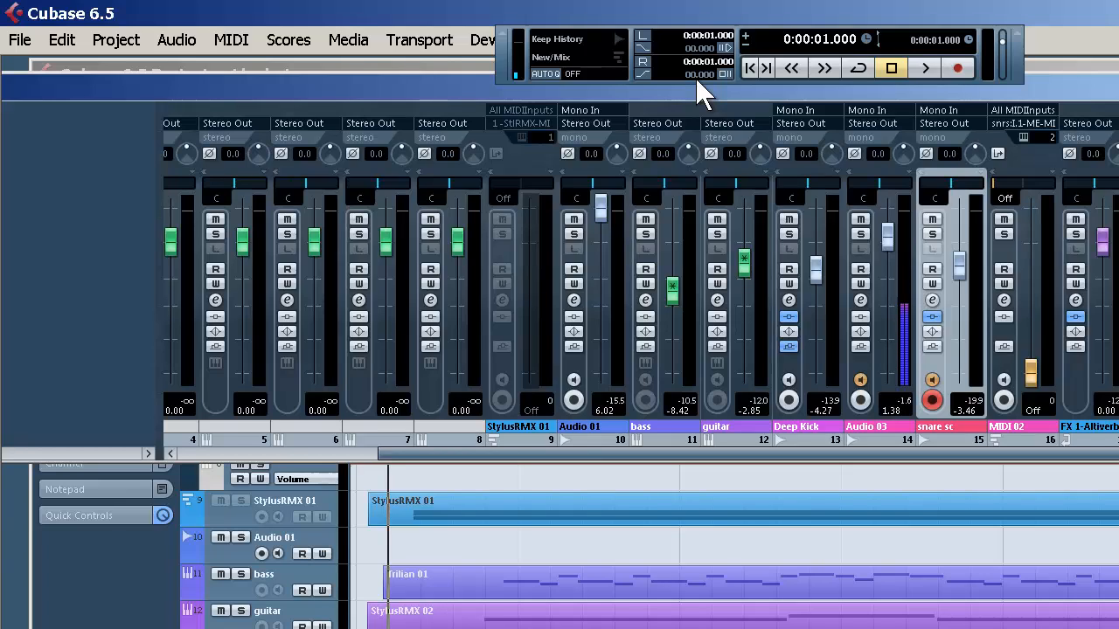
mouse_move(703, 87)
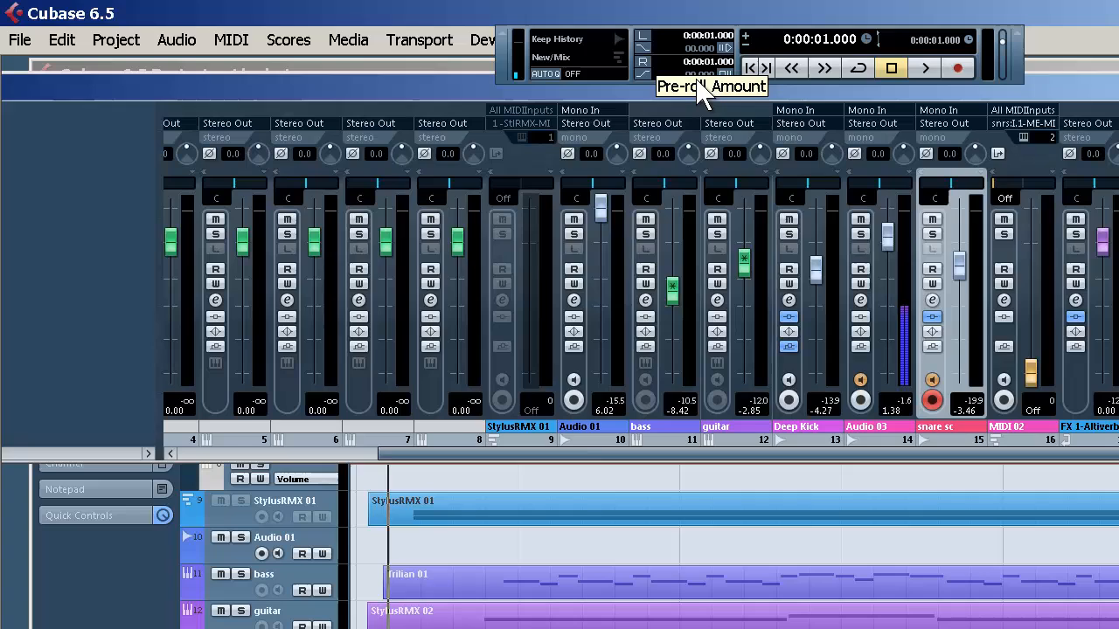
Bring up the Add FX Channel Track dialog via Project > Add Track > FX Channel
left_click(116, 39)
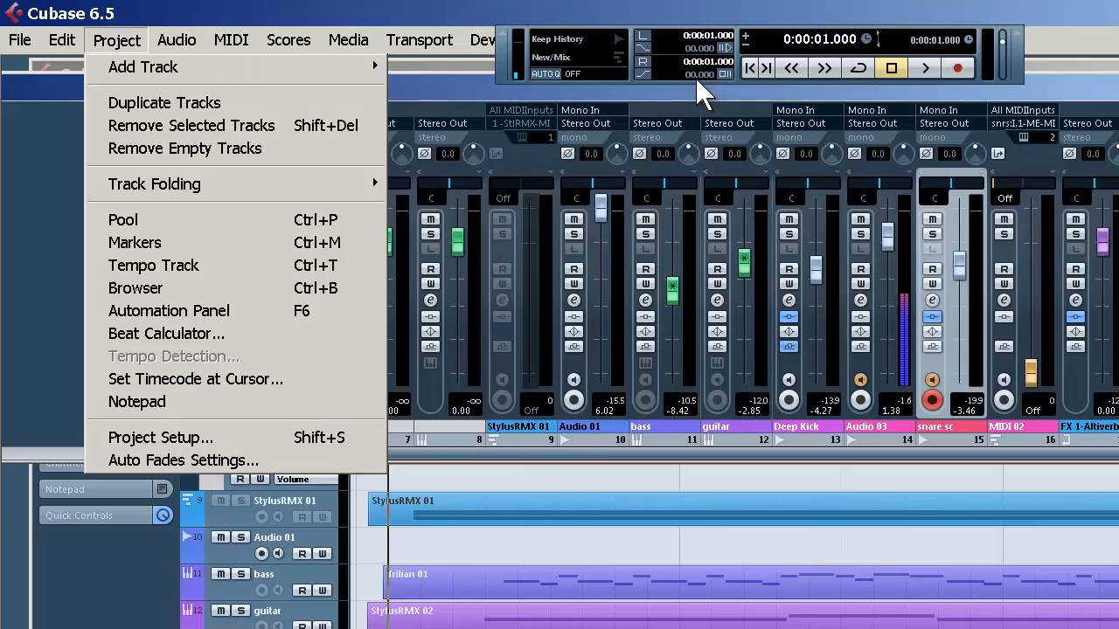
left_click(143, 66)
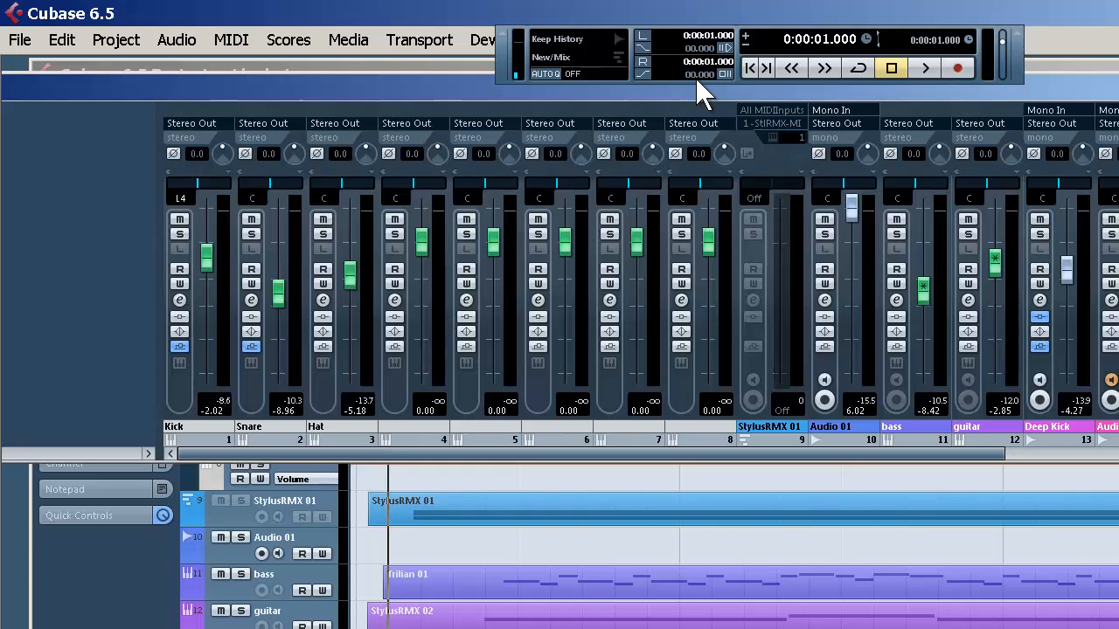
left_click(115, 39)
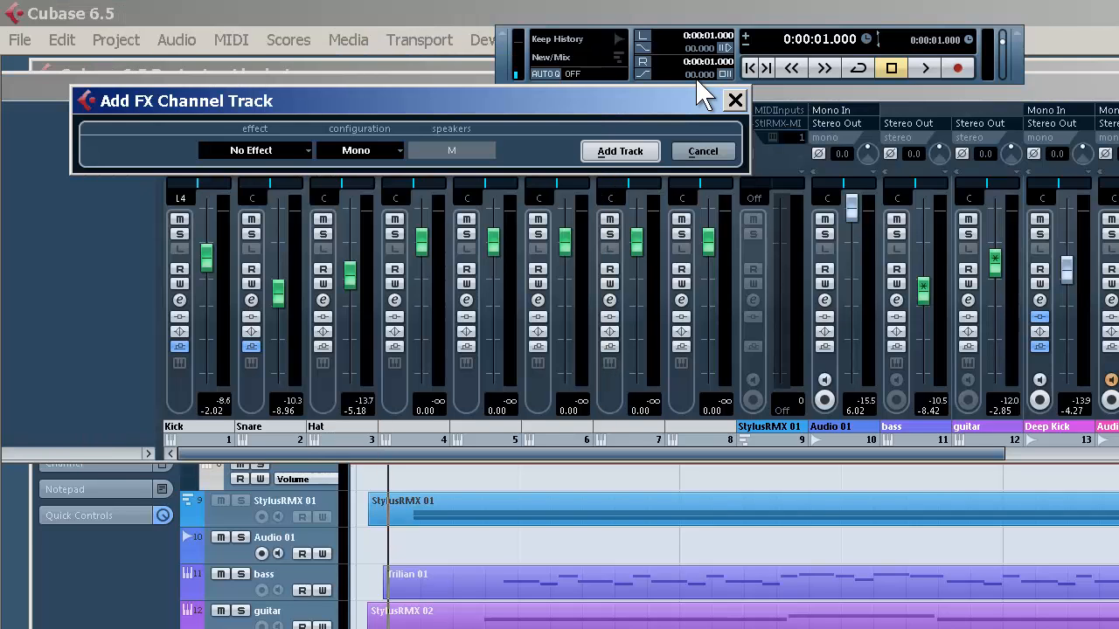
Create a stereo FX channel track with REFLECT as its effect
left_click(358, 151)
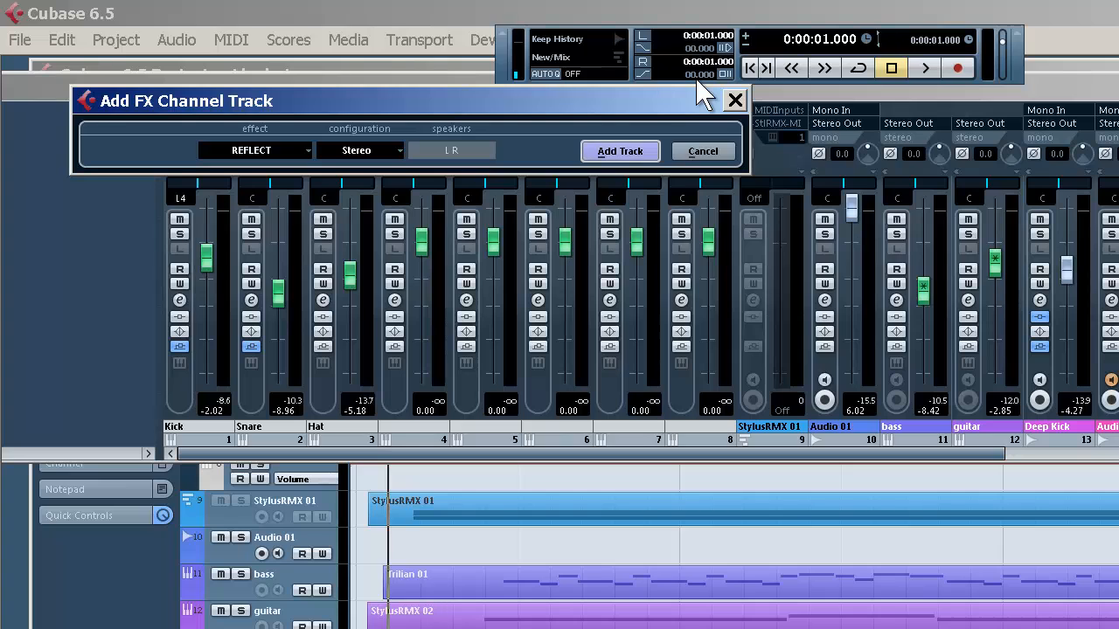
left_click(619, 150)
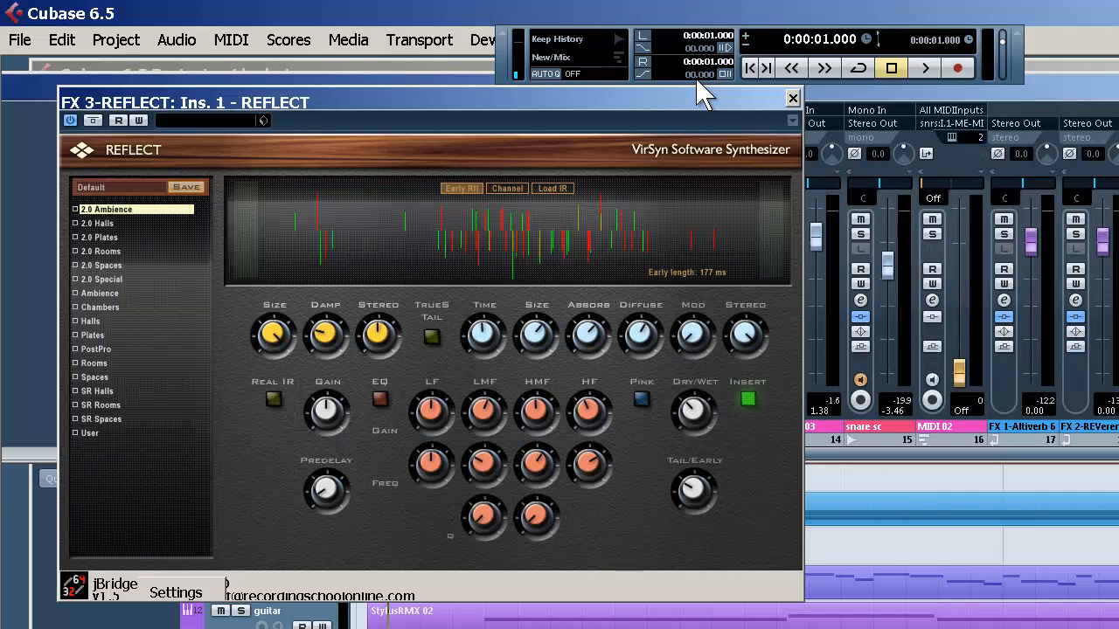
Load the EMT250 Long preset from 2.0 Plates into REFLECT and switch it out of insert mode
left_click(100, 237)
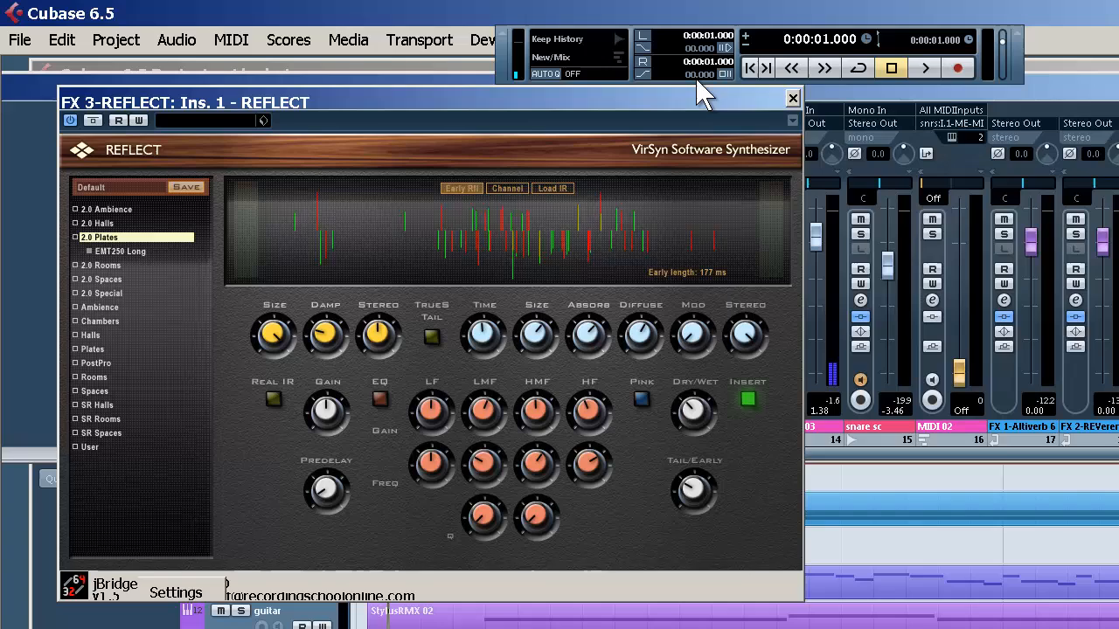
left_click(121, 252)
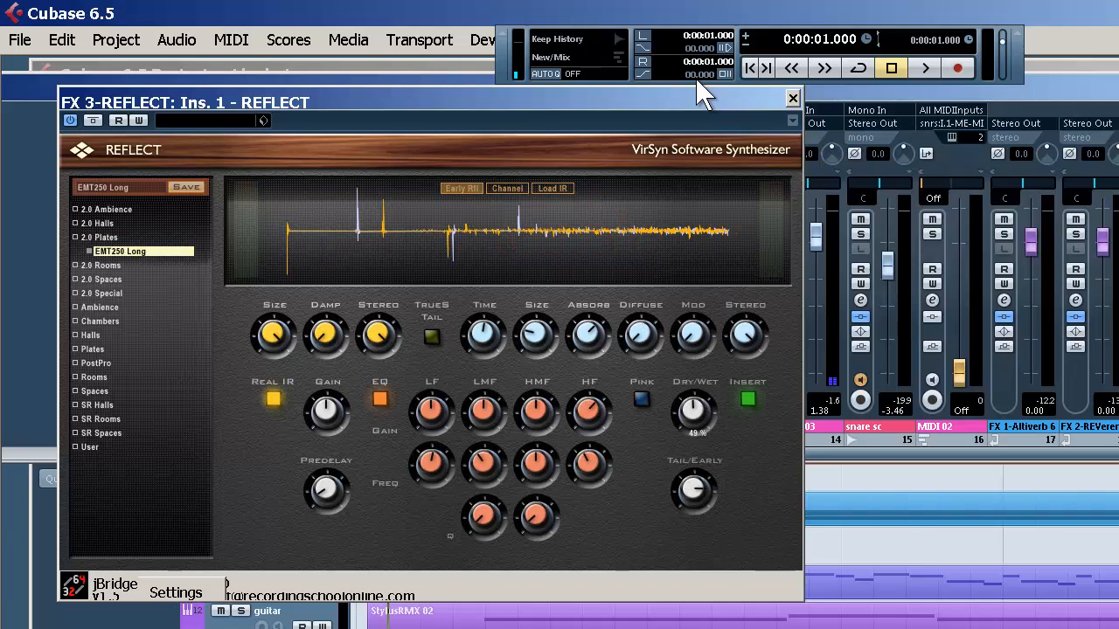
left_click(748, 399)
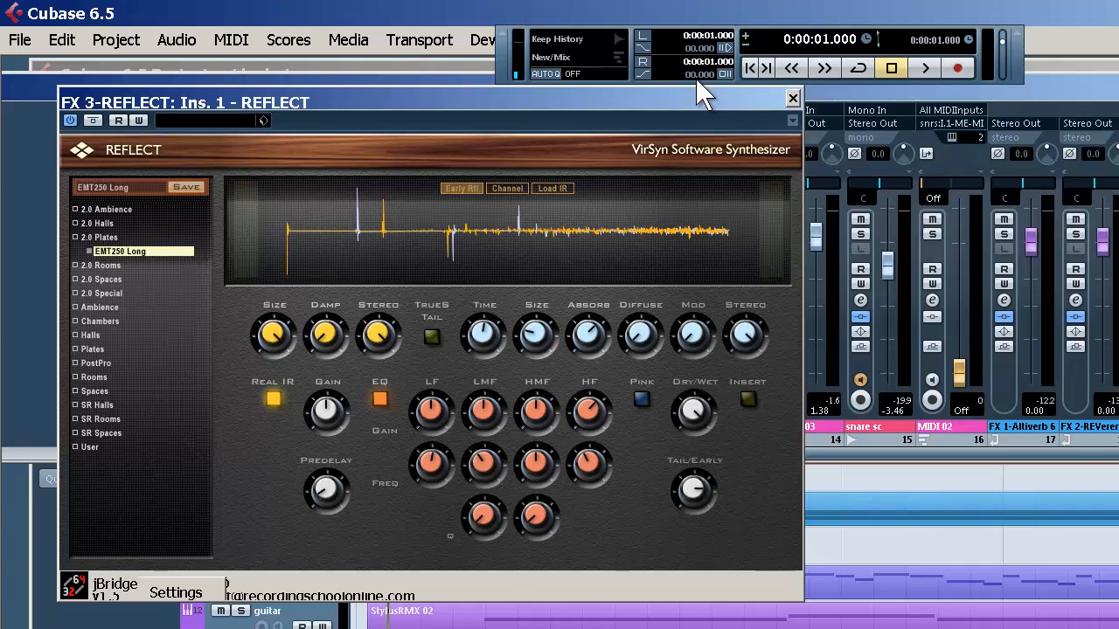
left_click(792, 98)
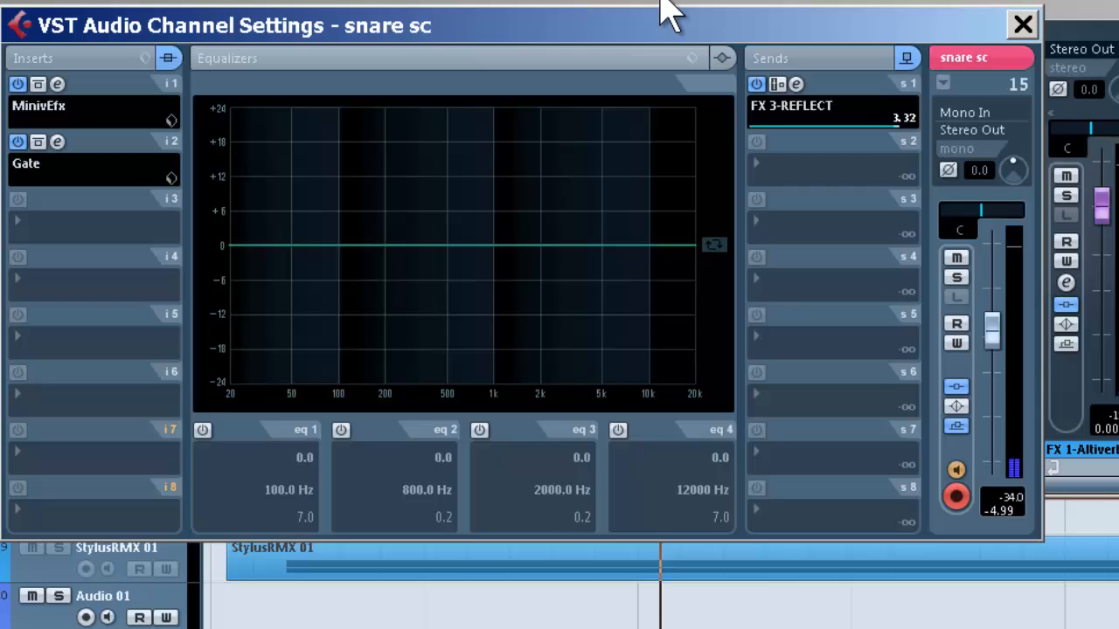
Enable EQ band 2 and drag its boost to about 5.8 dB near 3336 Hz
left_click(341, 430)
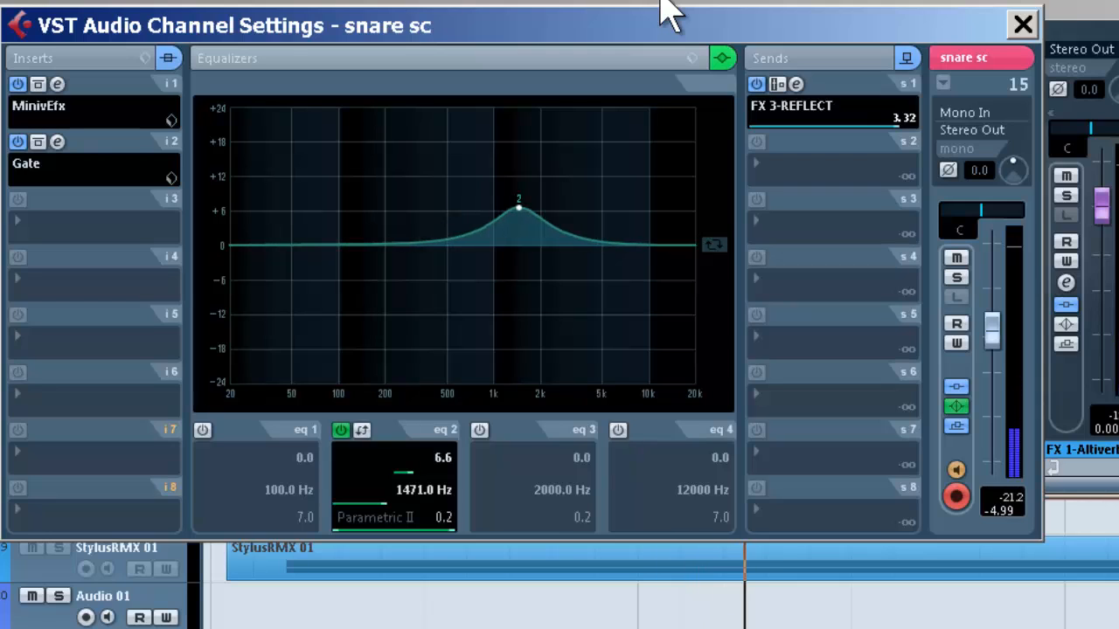
left_click_drag(518, 208, 530, 209)
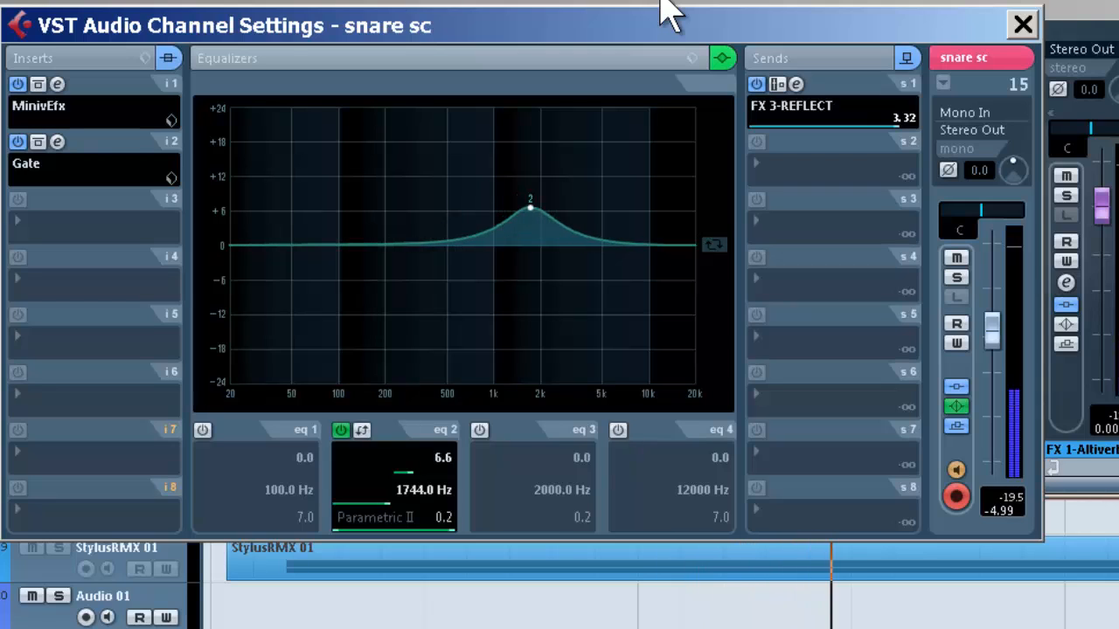
left_click_drag(530, 208, 584, 206)
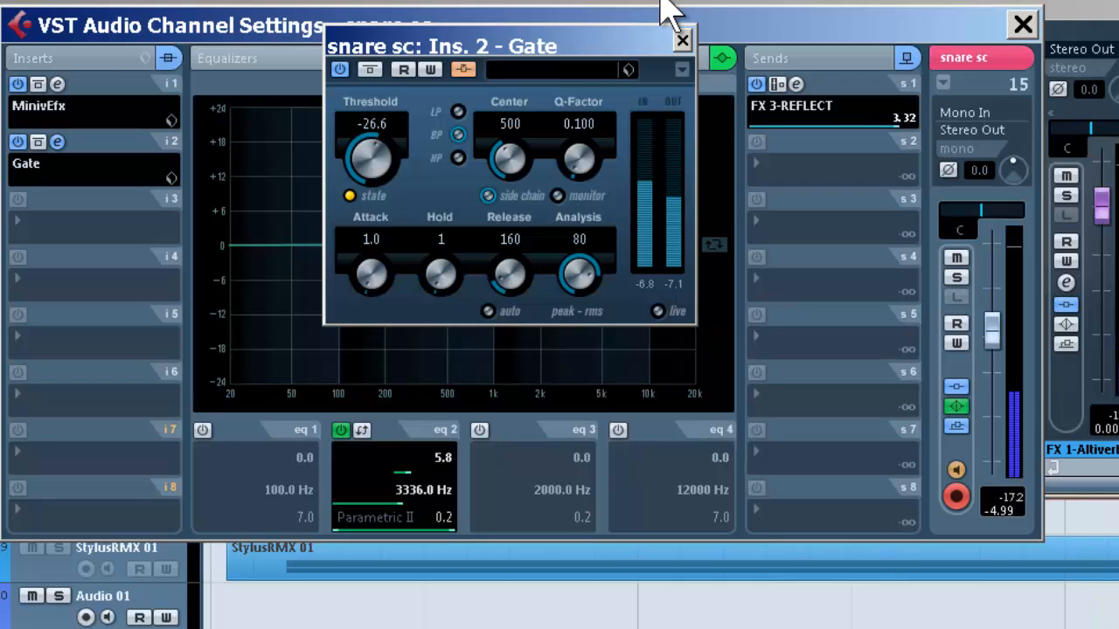
Lower the MiniVEfx Cutoff Frequency knob, then close back to the mixer
left_click(682, 40)
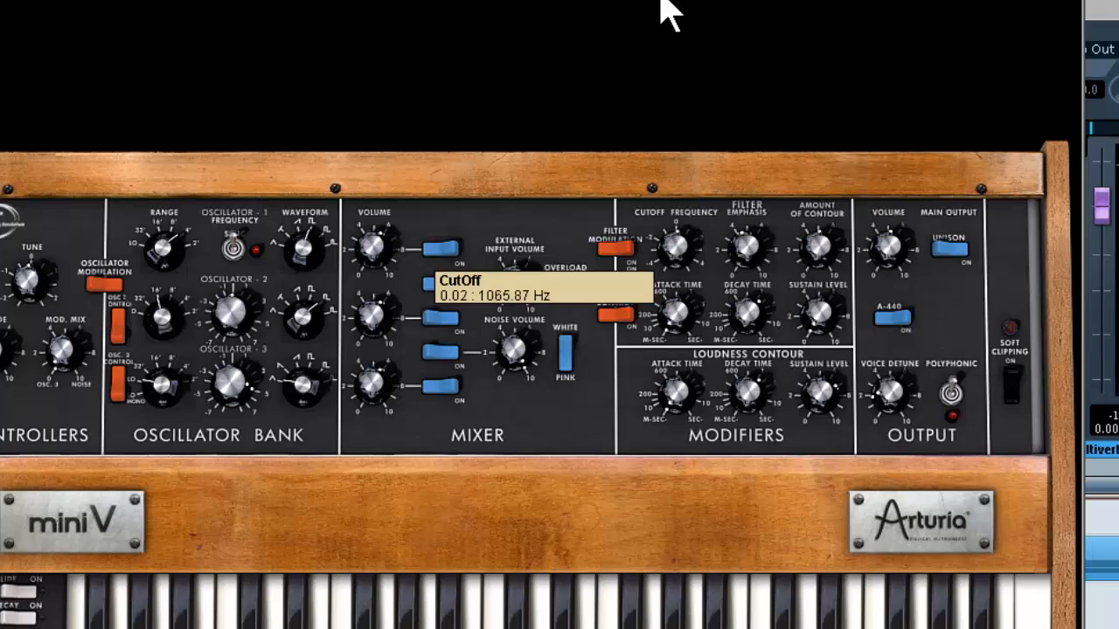
left_click_drag(680, 245, 680, 271)
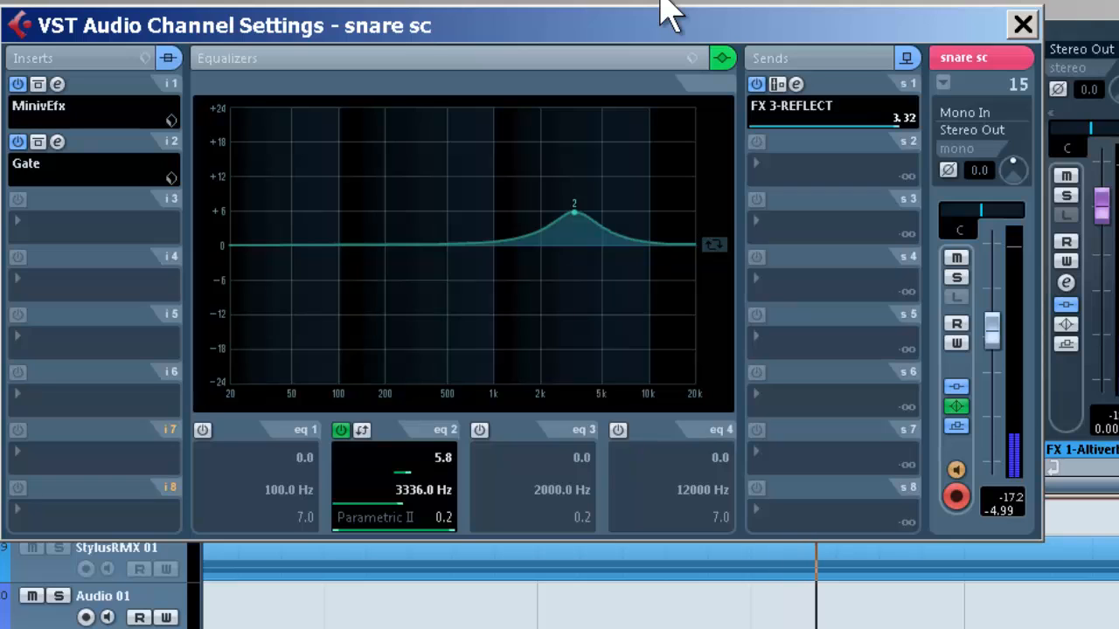
left_click(1021, 25)
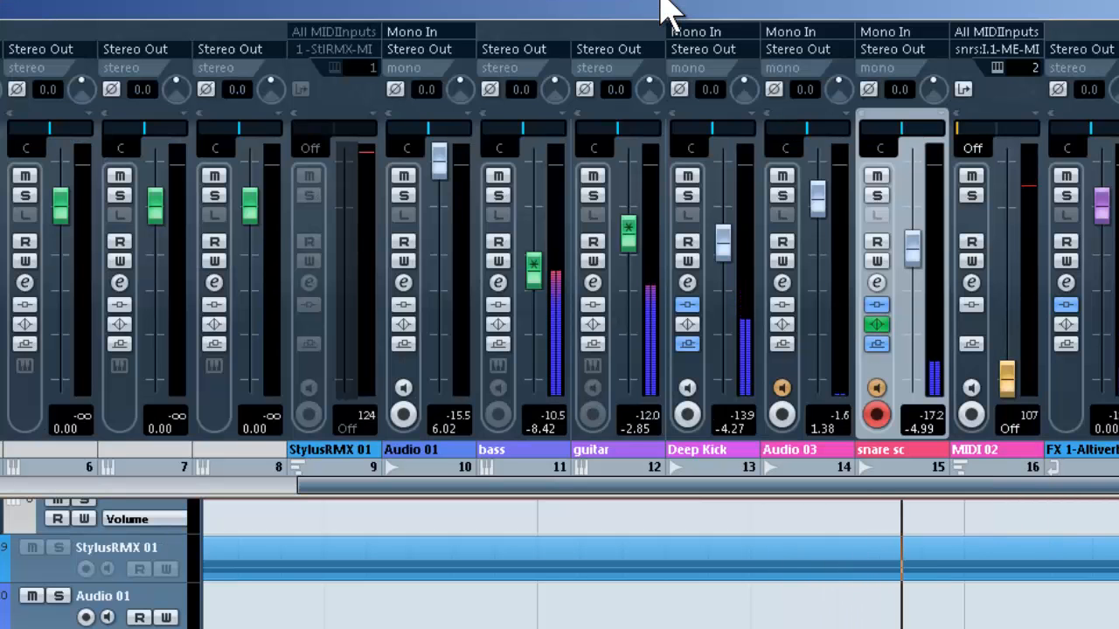